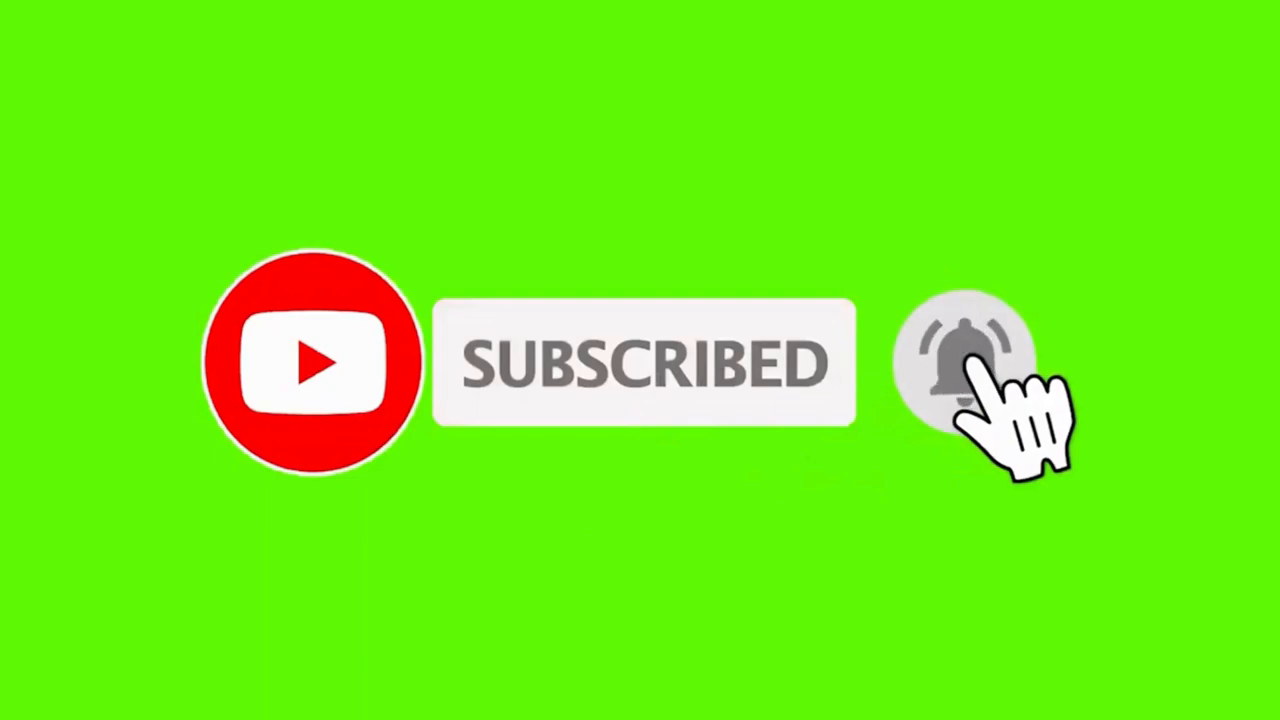
click(965, 363)
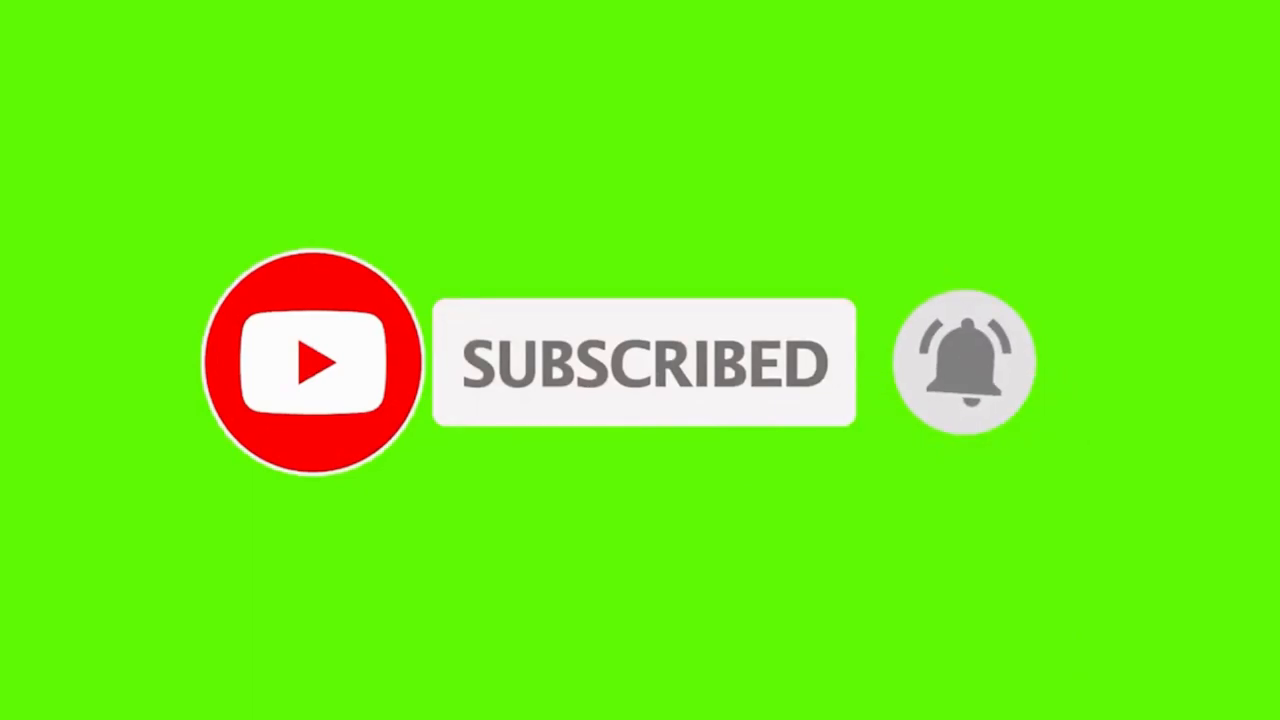